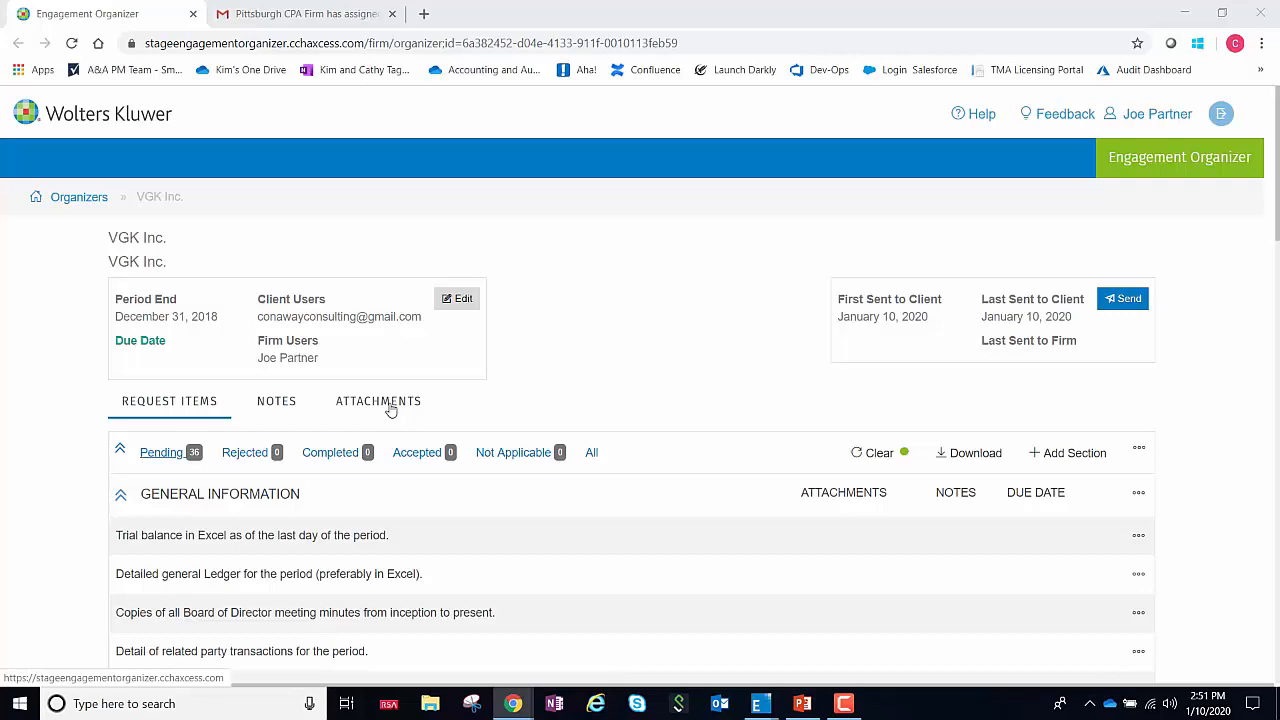
Show VGK Inc.'s organizer attachments and start an upload for the trial balance request
click(378, 401)
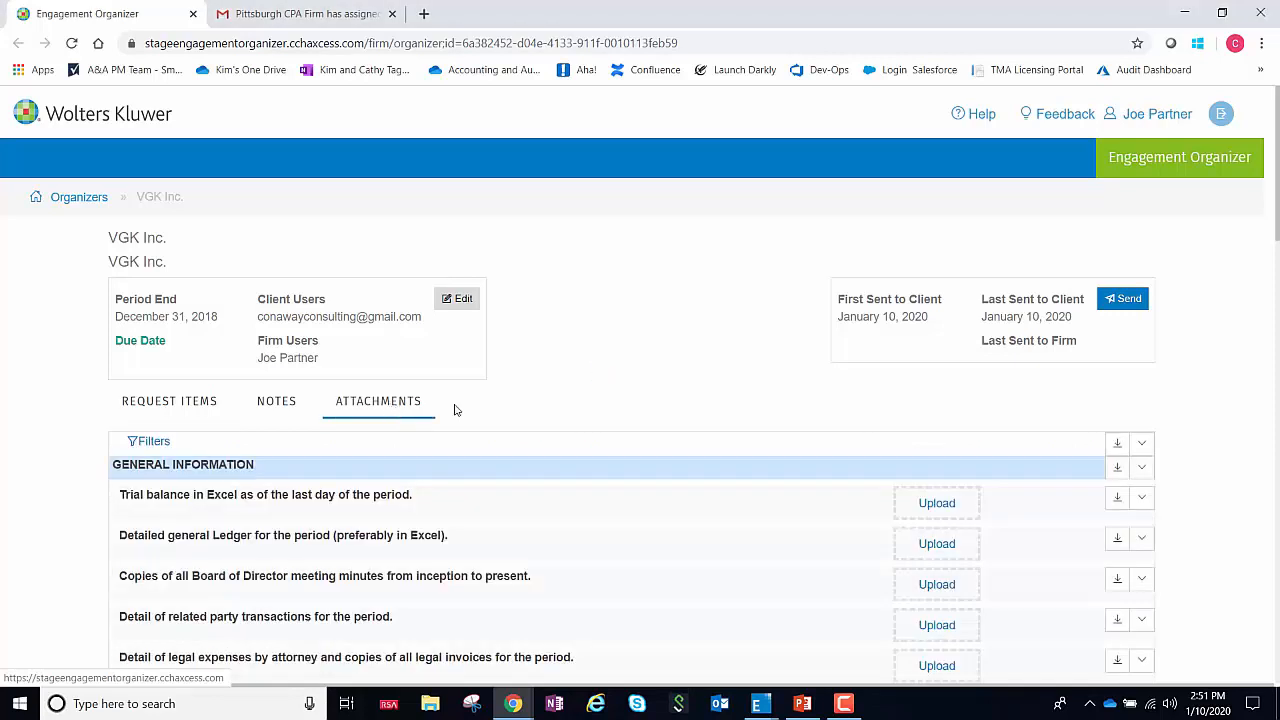
scroll(down, 3)
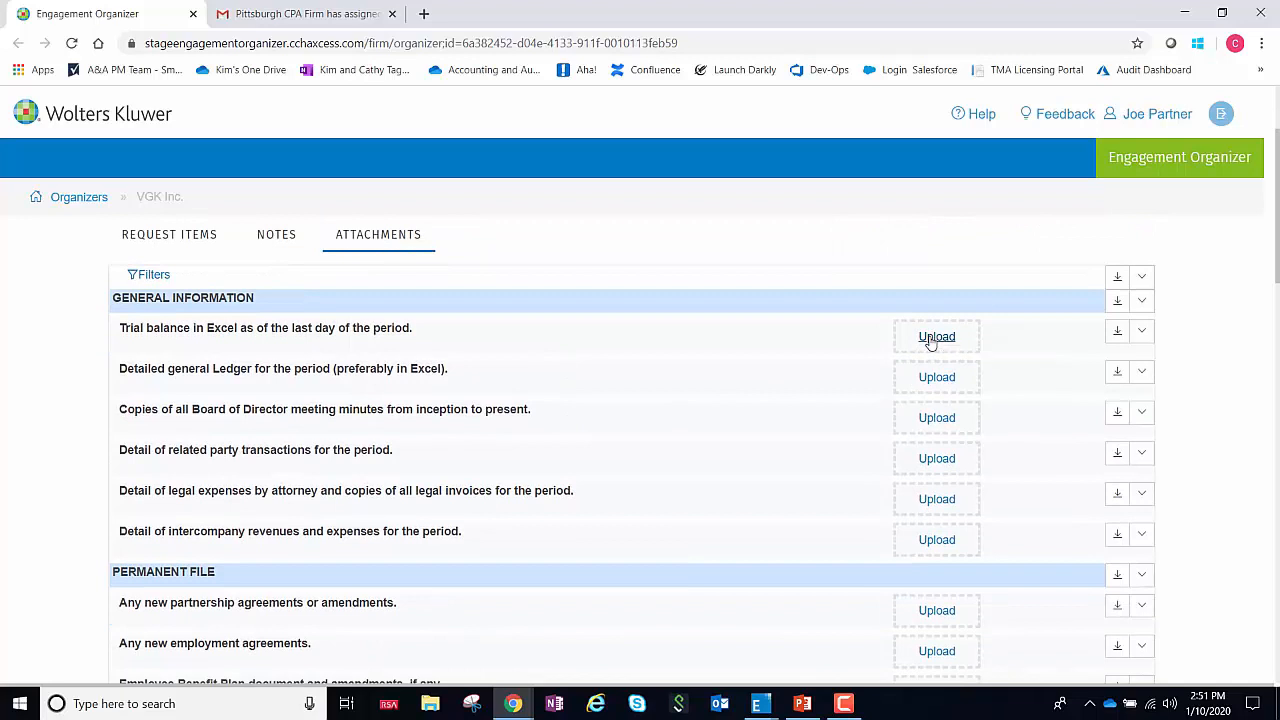
click(936, 336)
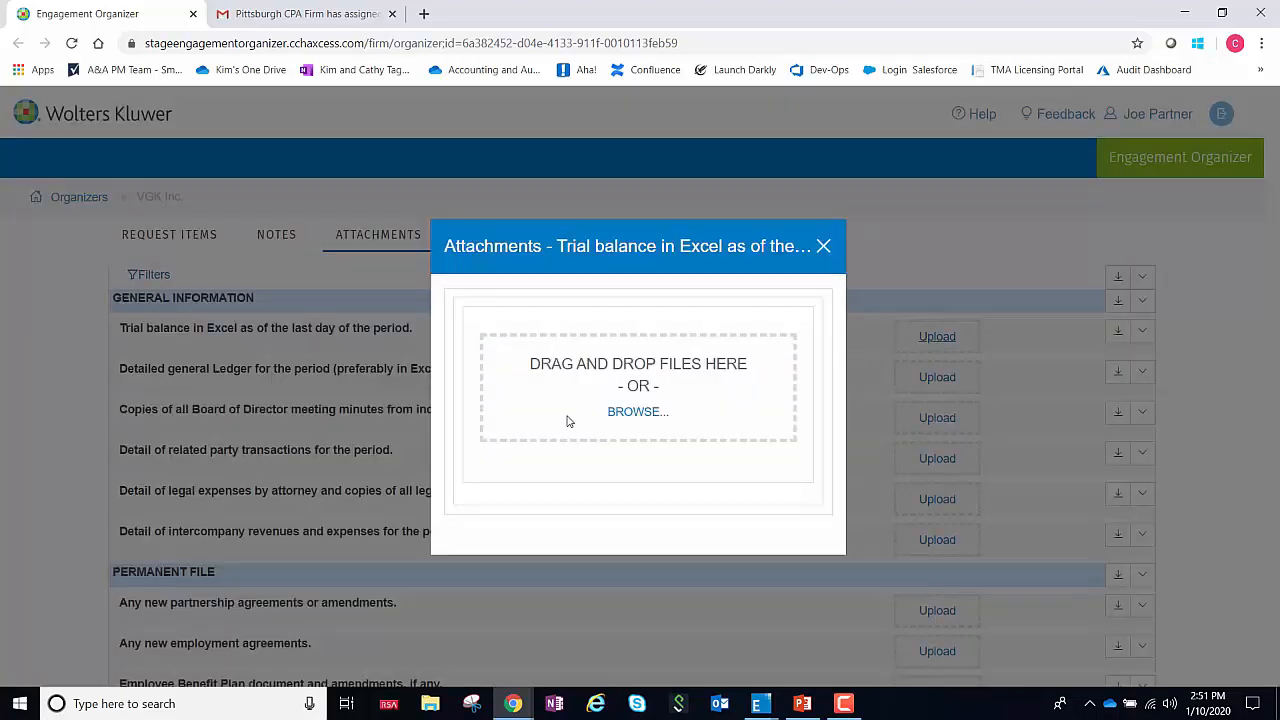
mouse_move(824, 246)
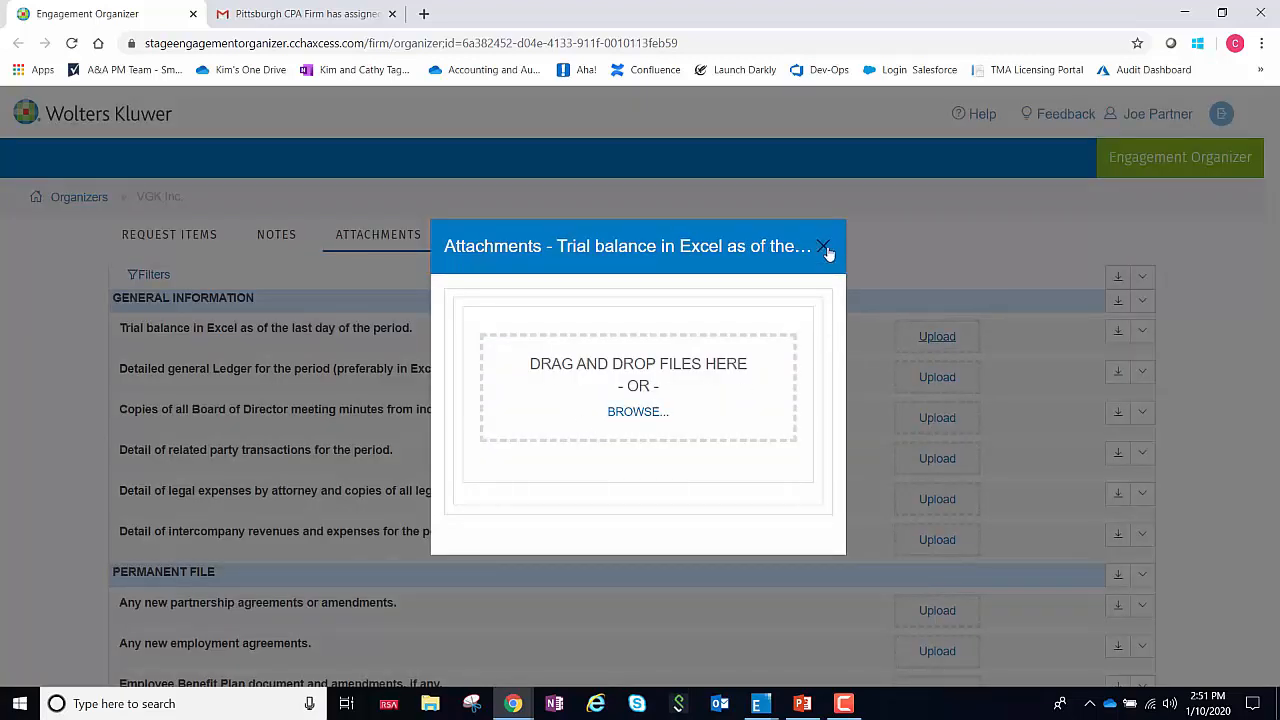
Dismiss the trial balance upload window and view the four bank reconciliation files under Cash
click(823, 246)
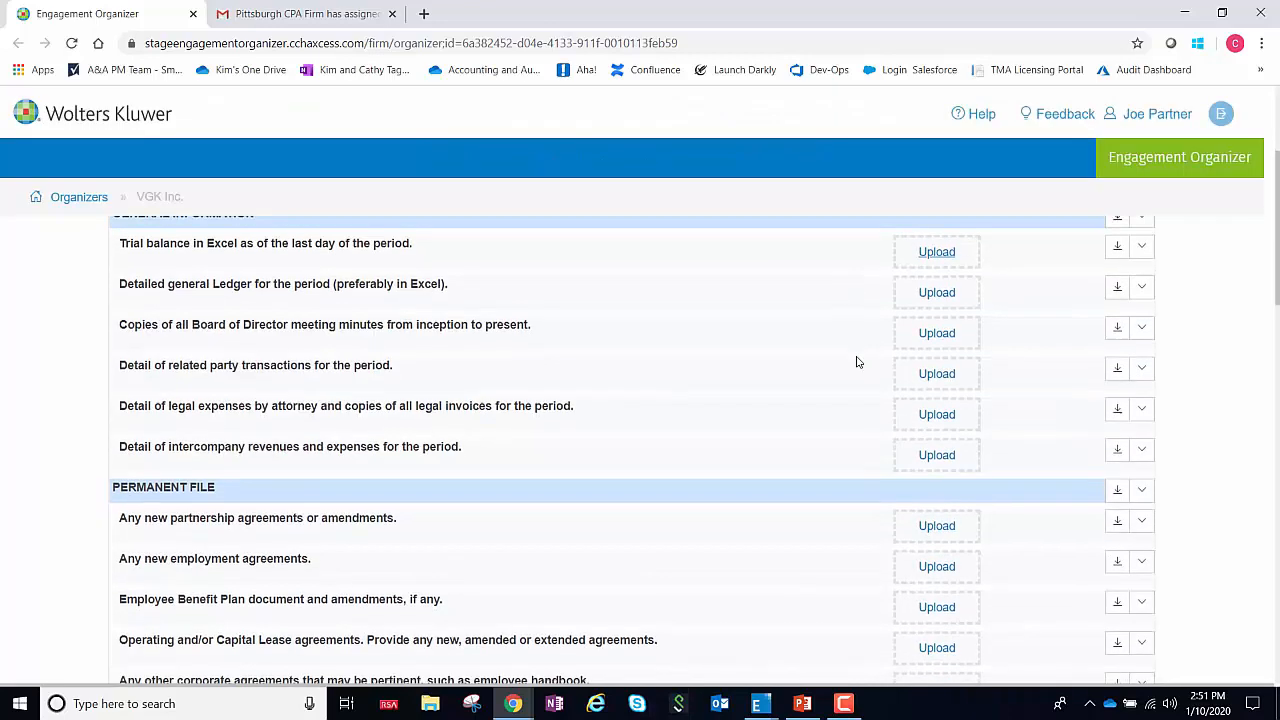
scroll(down, 3)
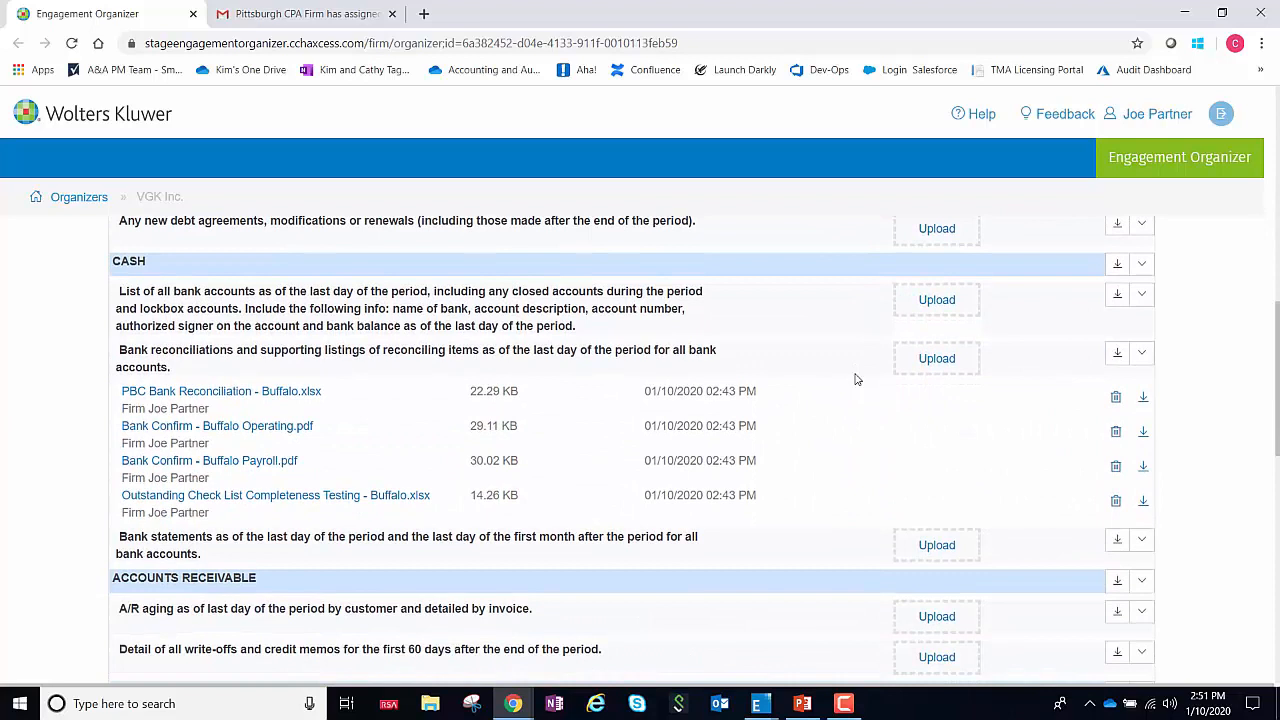
mouse_move(464, 507)
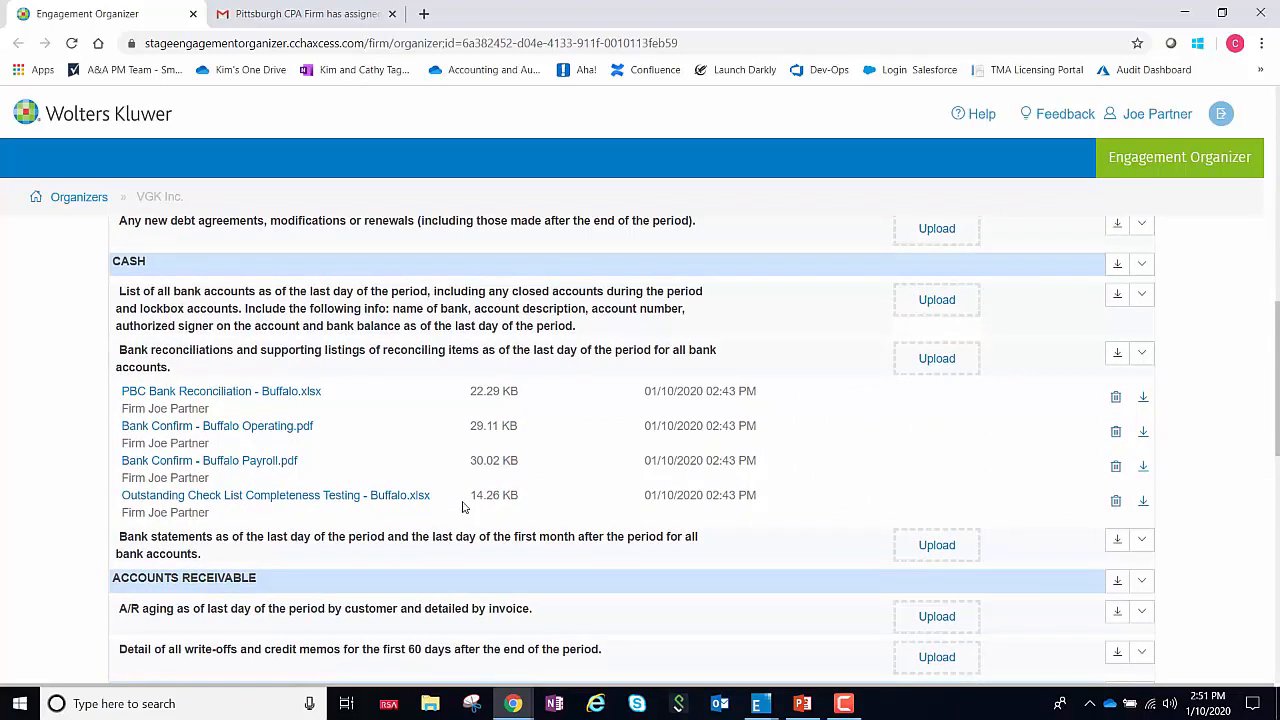
mouse_move(343, 467)
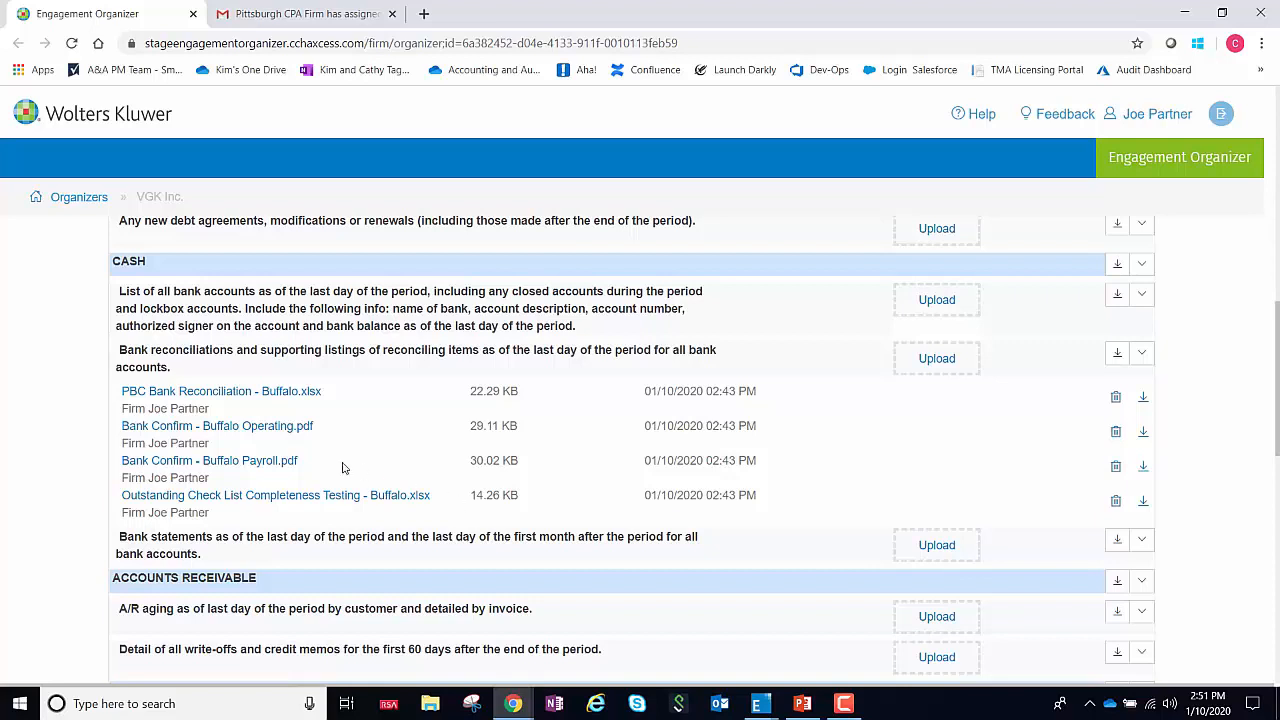
scroll(down, 3)
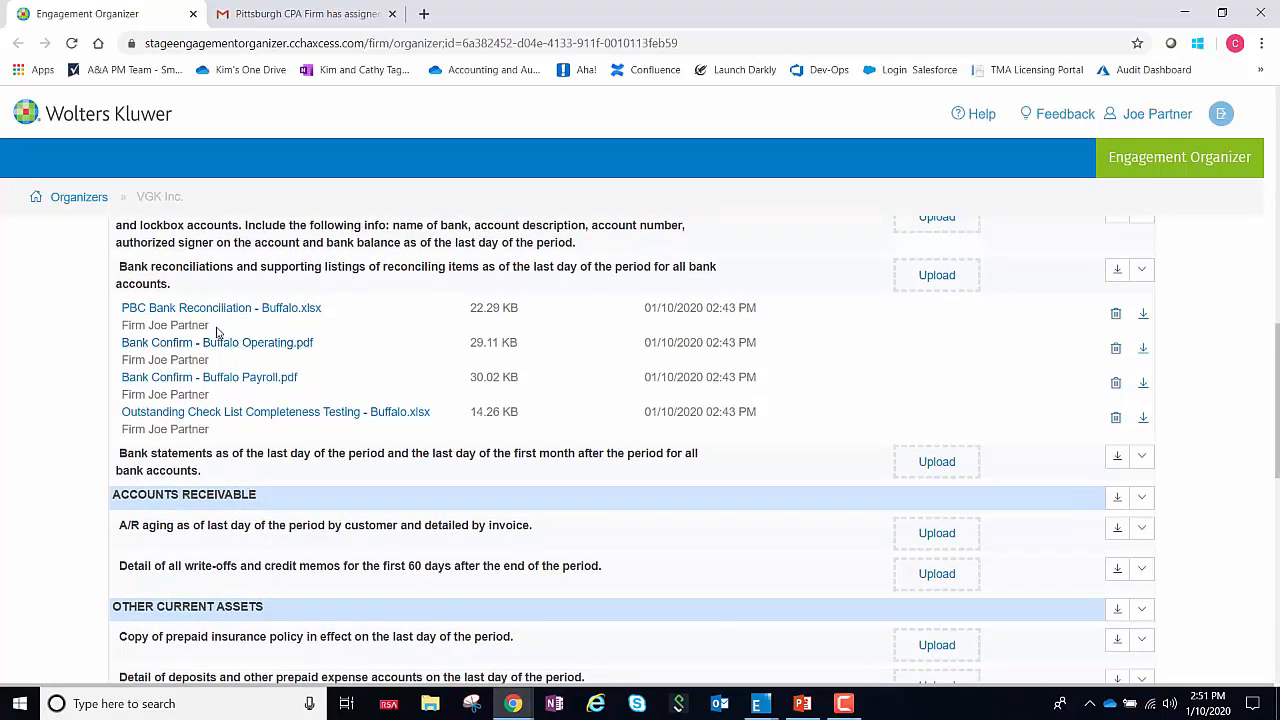